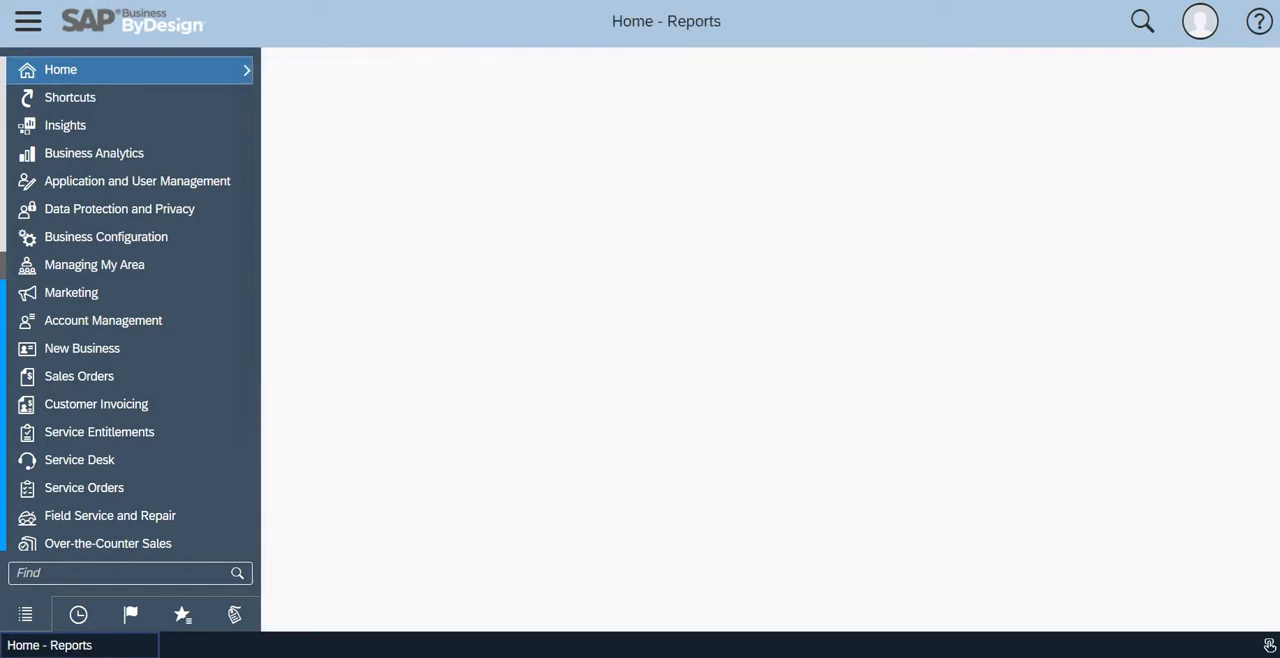
Open the Home Reports list showing uncategorized reports with names and descriptions.
click(60, 69)
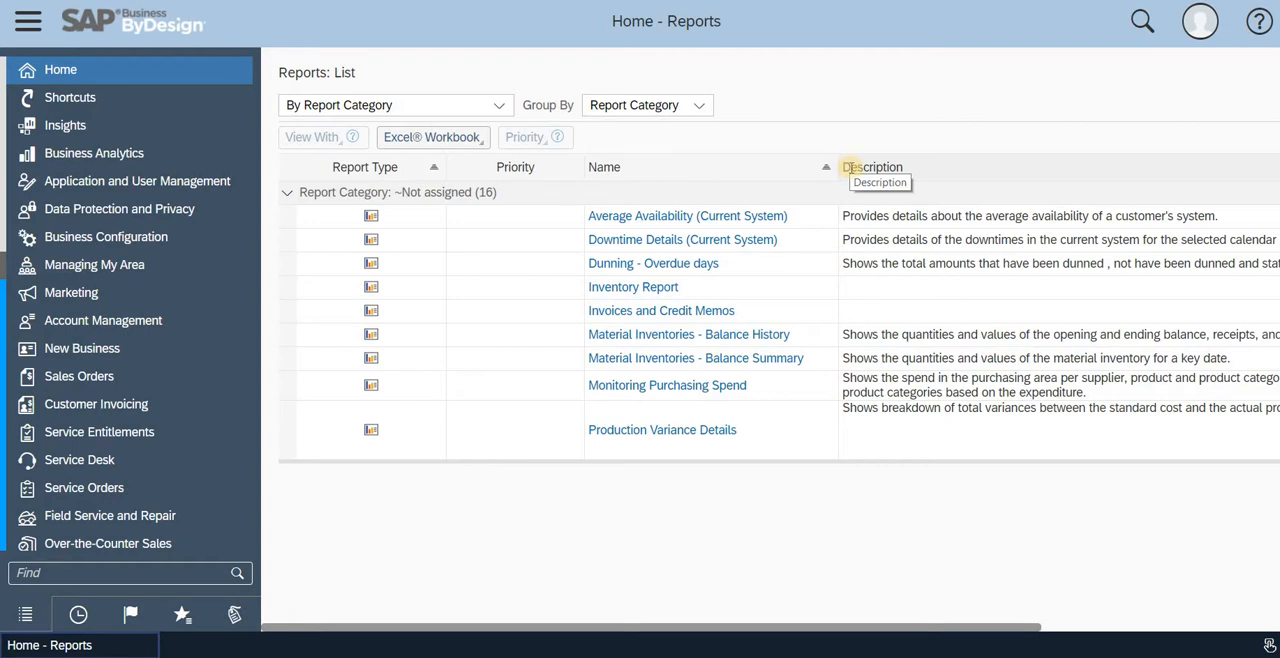
mouse_move(318, 258)
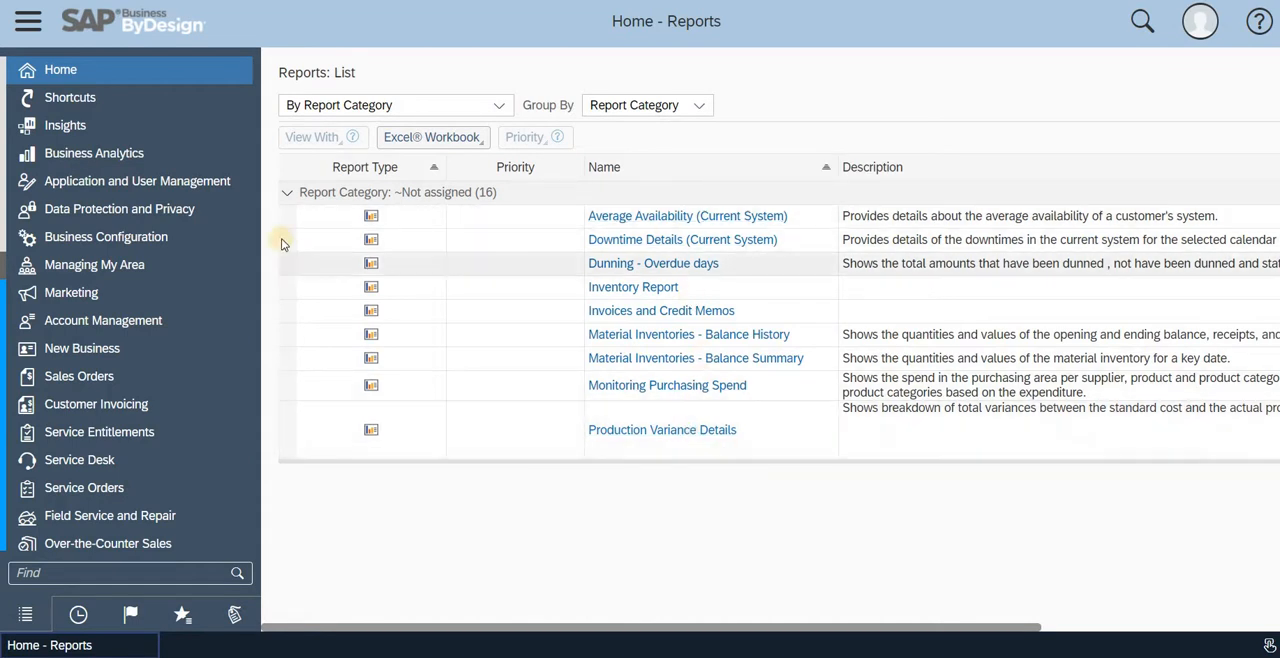
Open the Application and User Management reports list and scroll to Administration – Compliance.
click(137, 181)
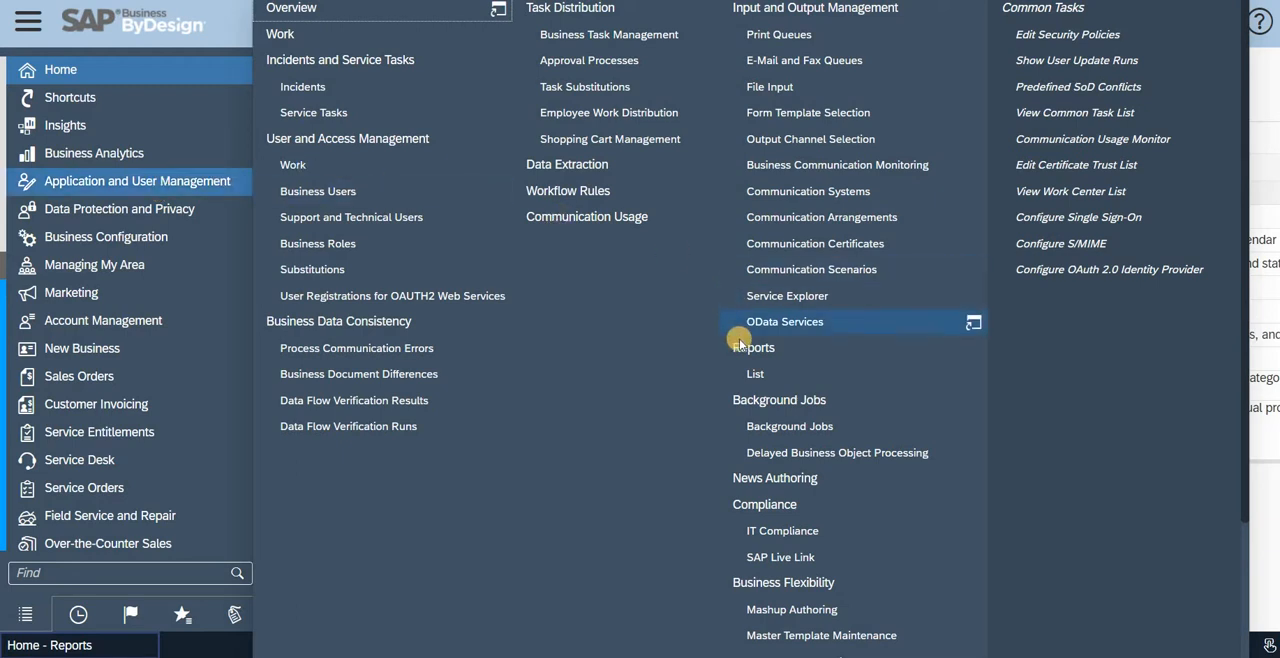
mouse_move(752, 347)
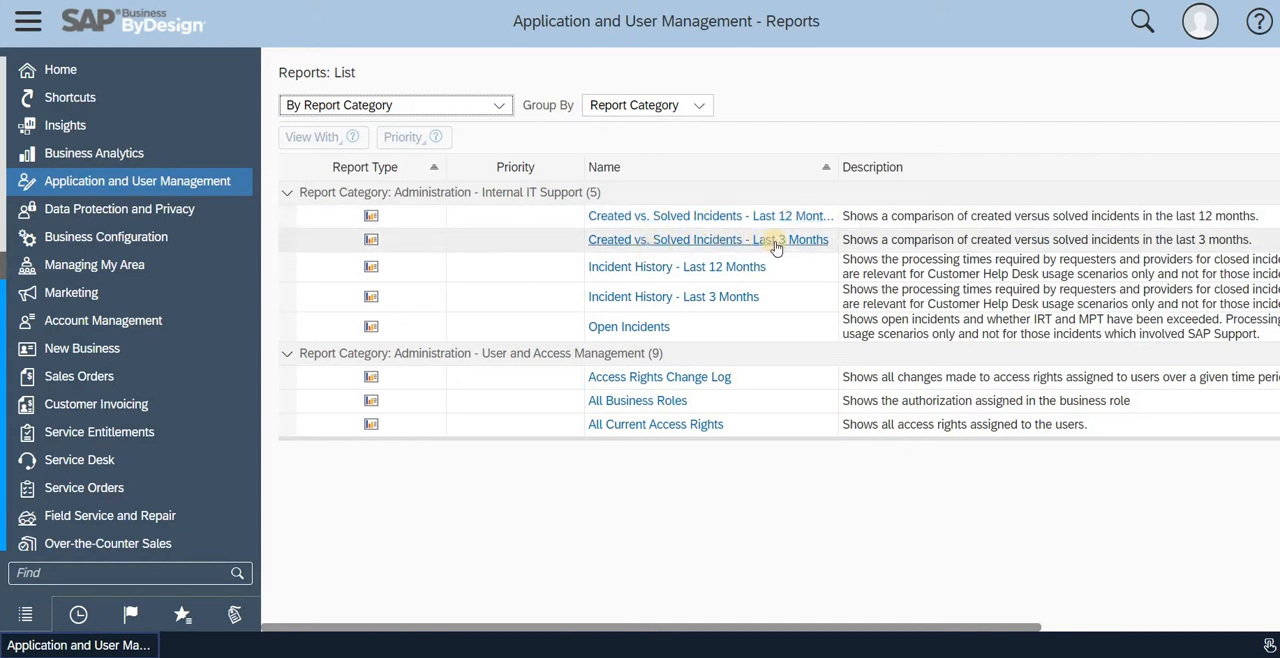
mouse_move(677, 266)
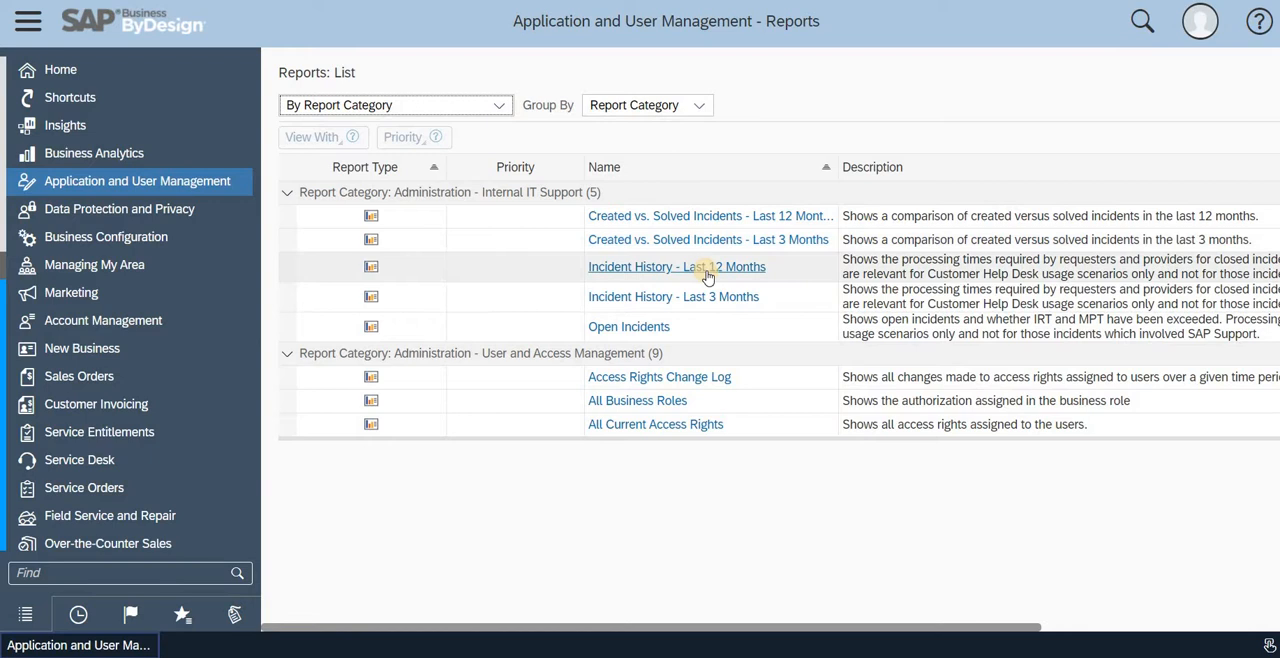
mouse_move(758, 305)
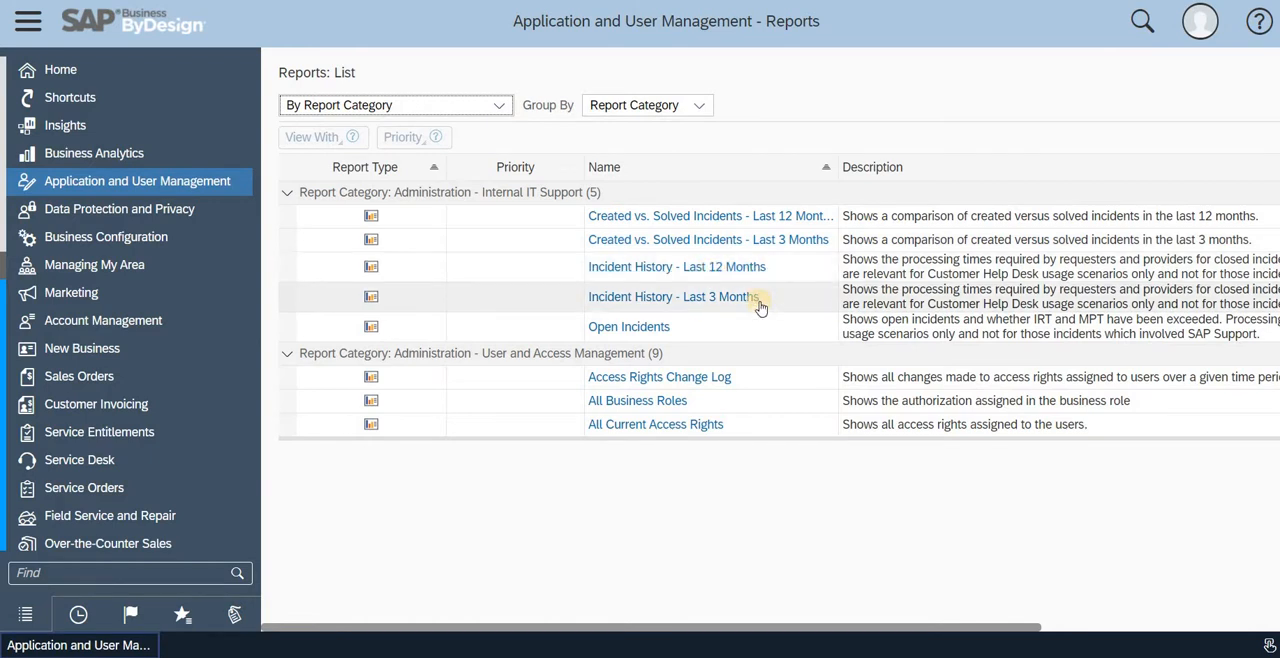
mouse_move(719, 327)
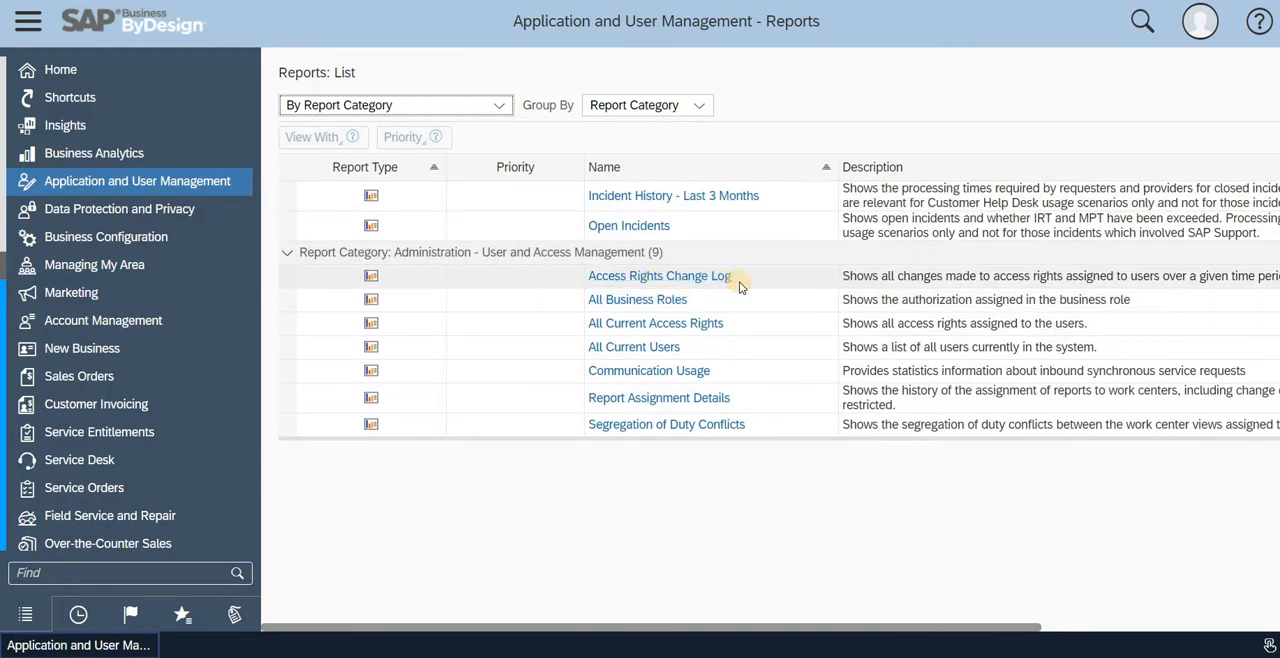
mouse_move(698, 305)
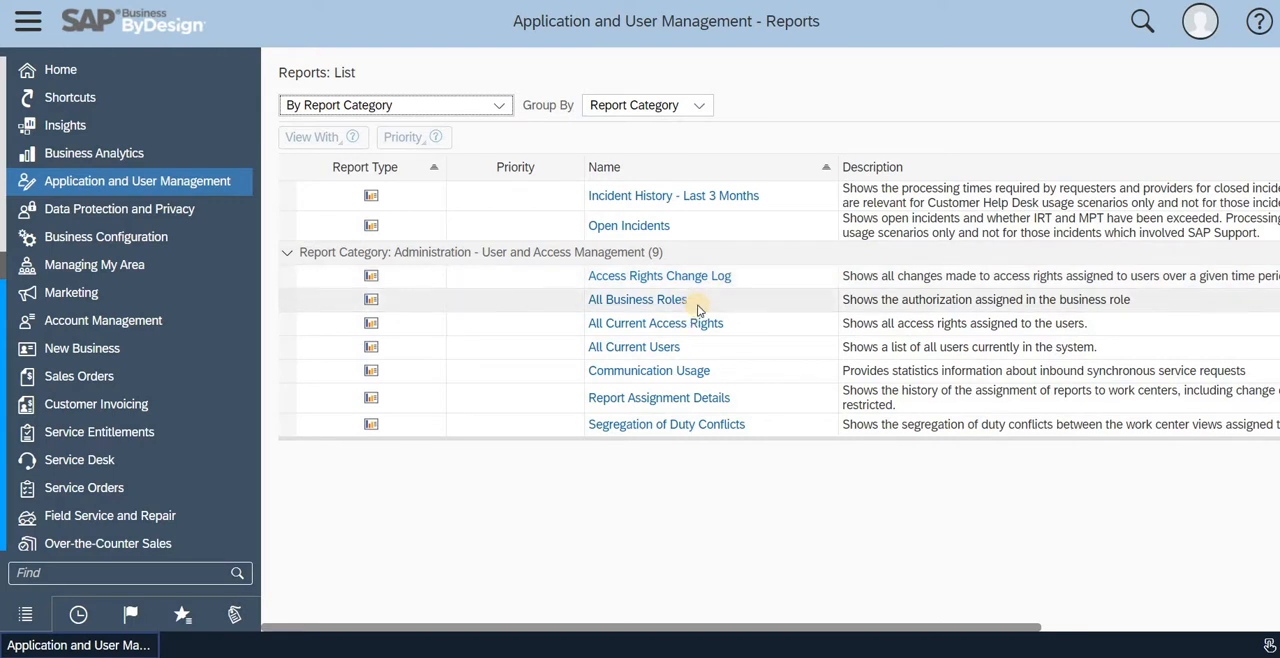
mouse_move(740, 323)
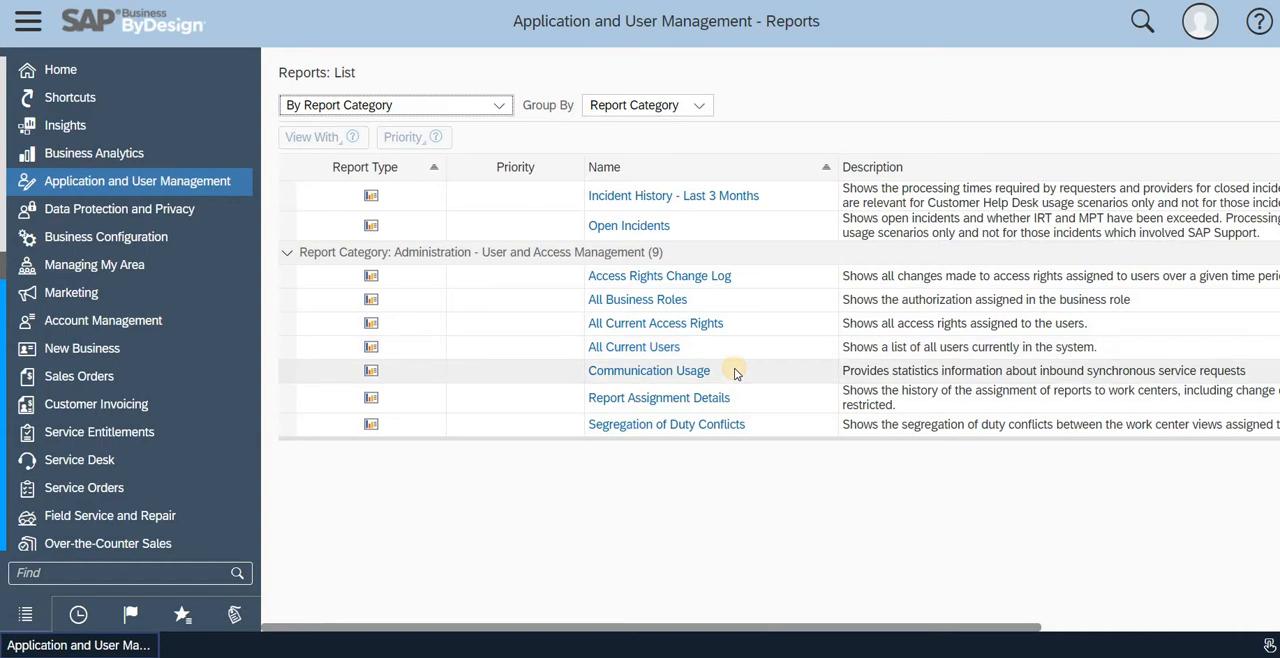
mouse_move(752, 405)
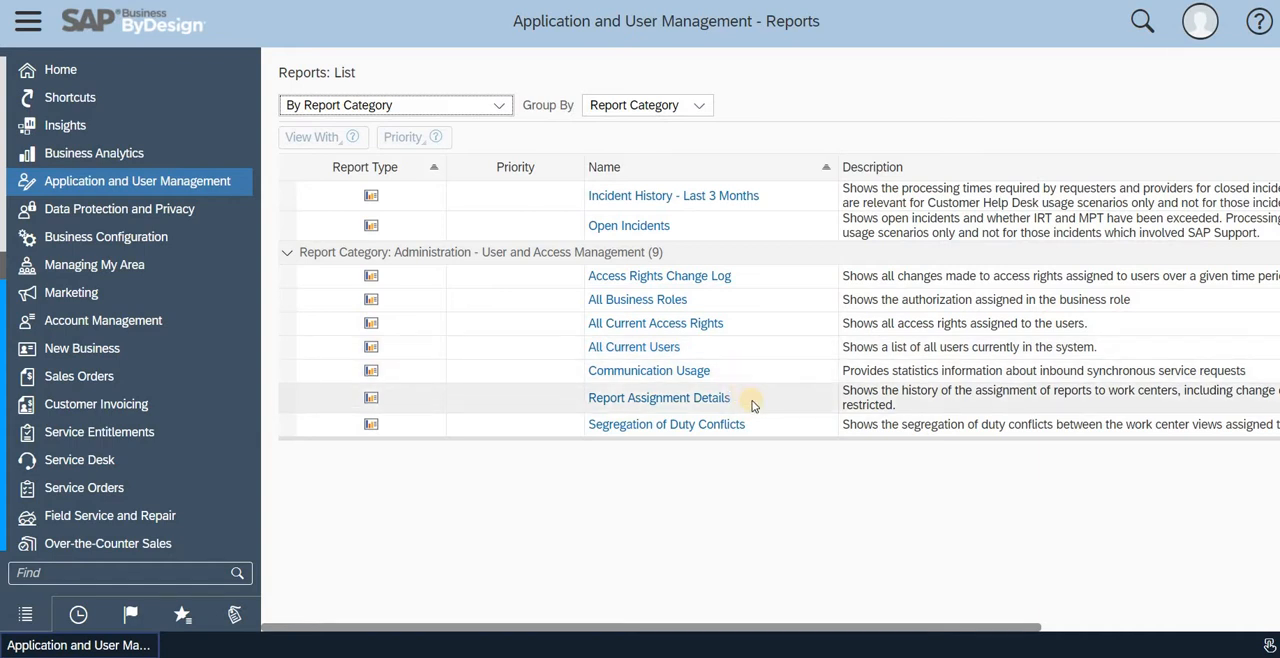
scroll(down, 3)
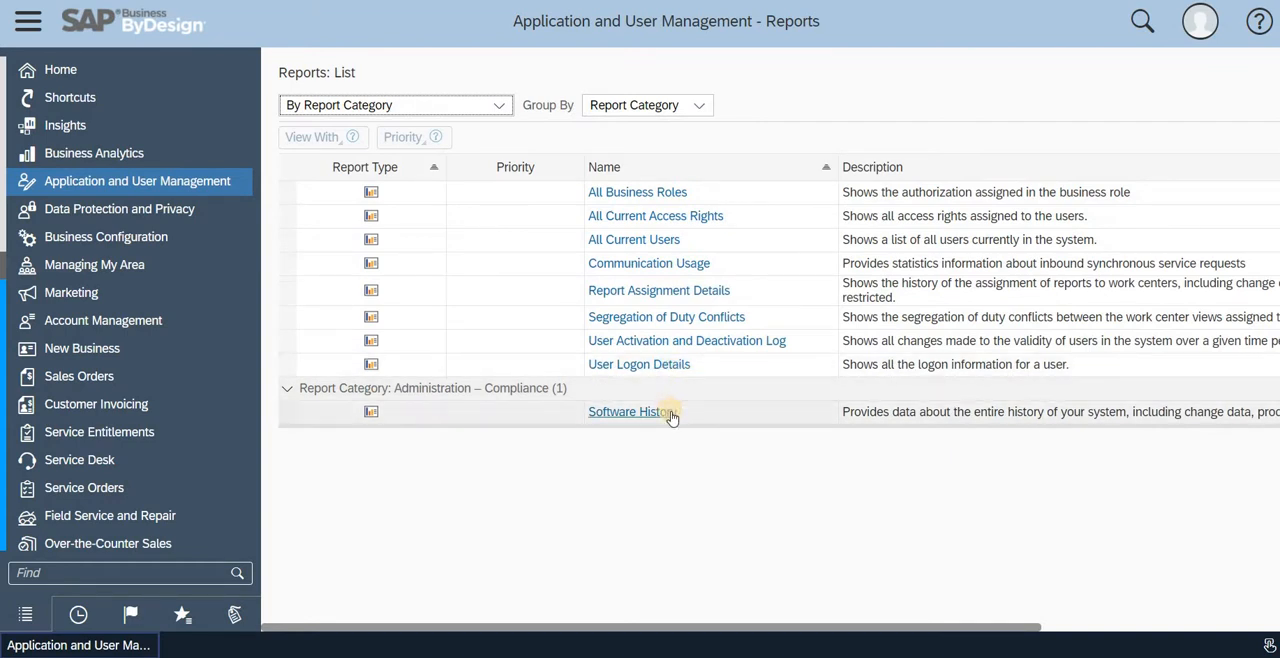
Run Software History and browse its product version, support package and patch columns.
click(628, 411)
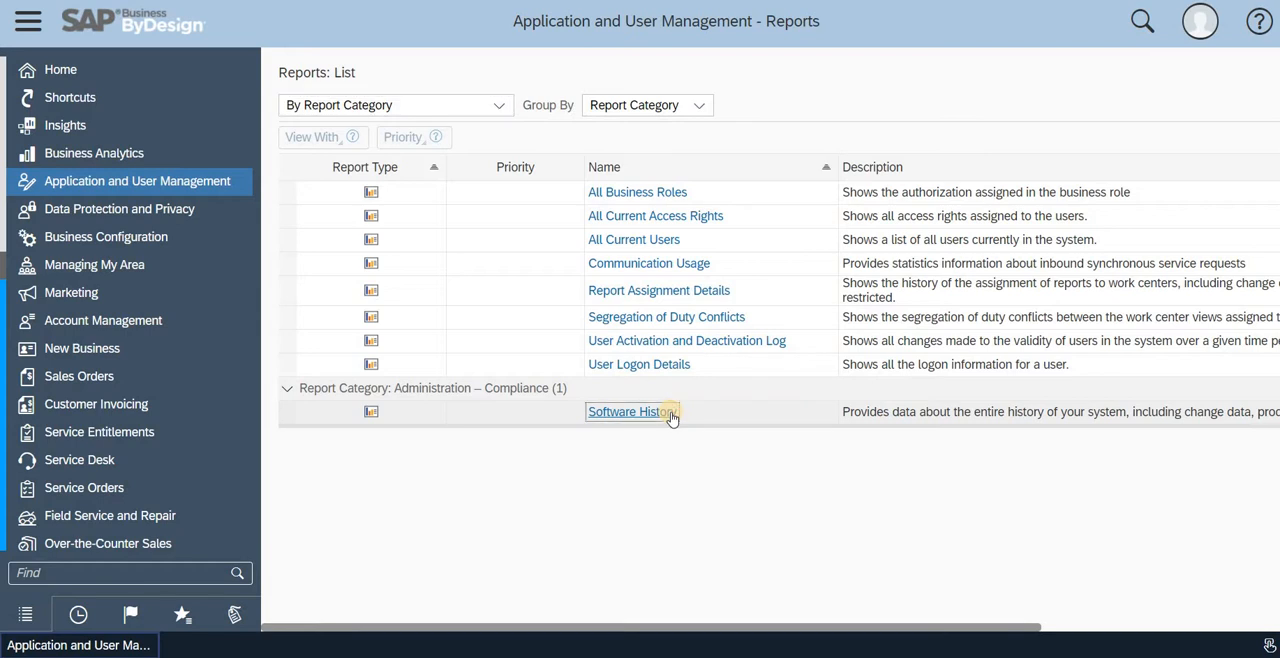
click(628, 411)
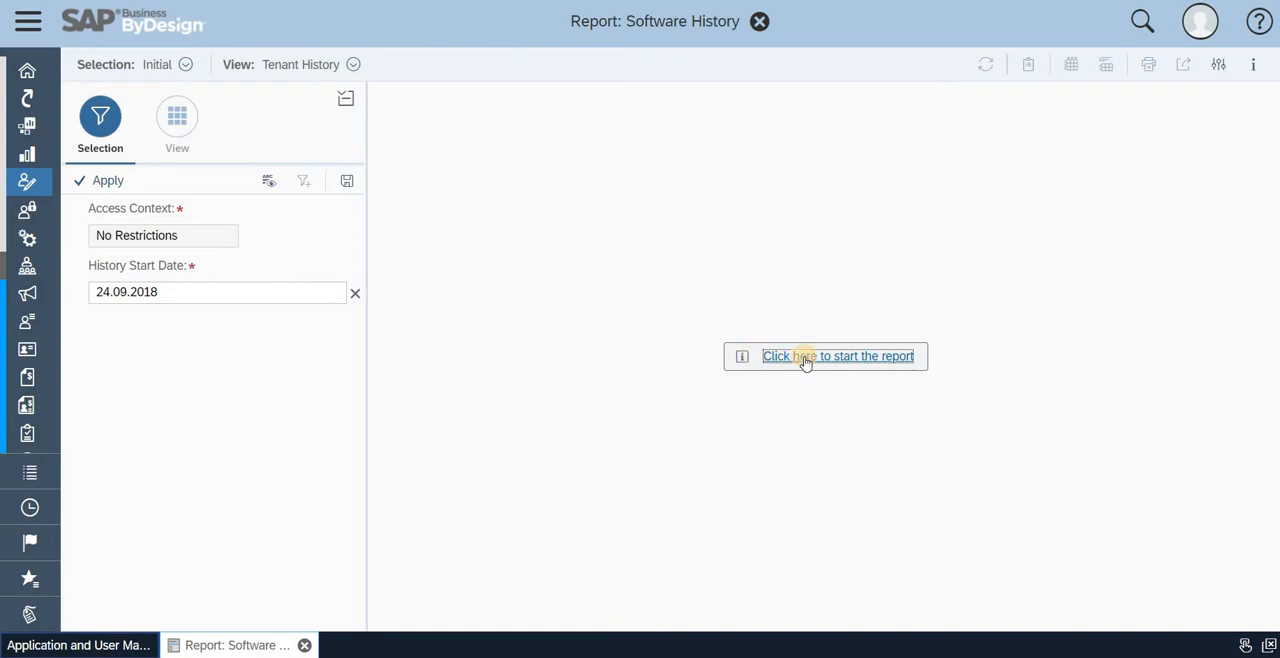
click(838, 356)
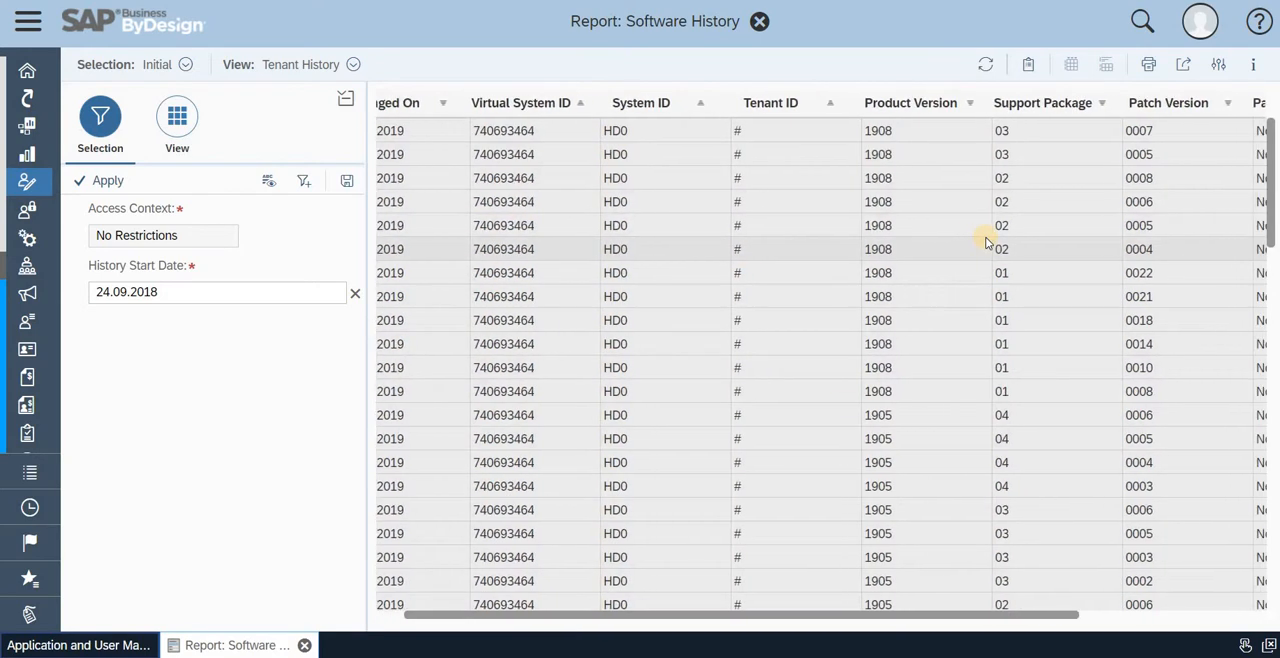
scroll(right, 3)
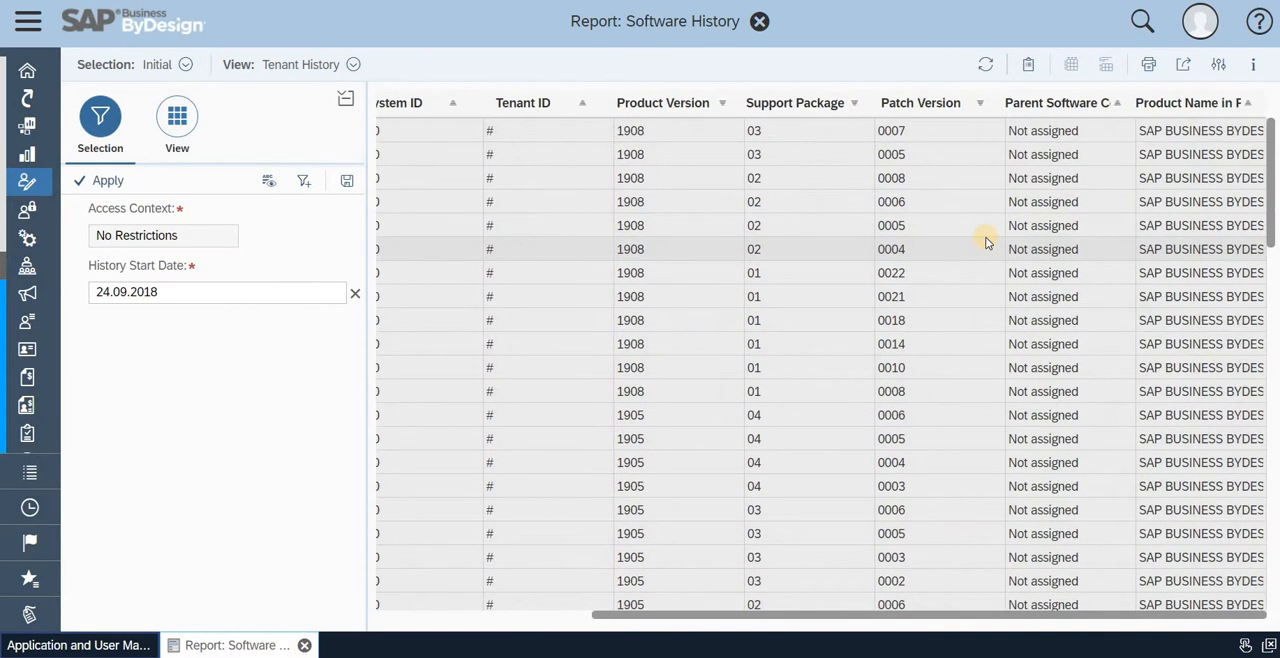
mouse_move(715, 193)
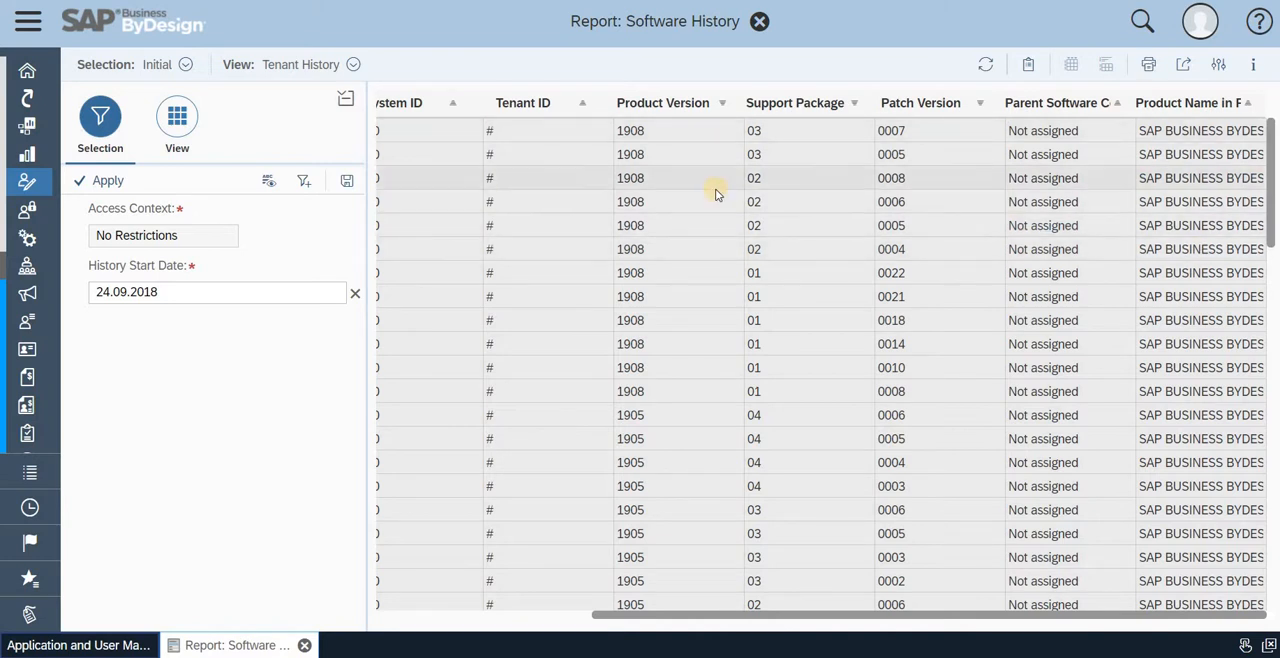
mouse_move(675, 367)
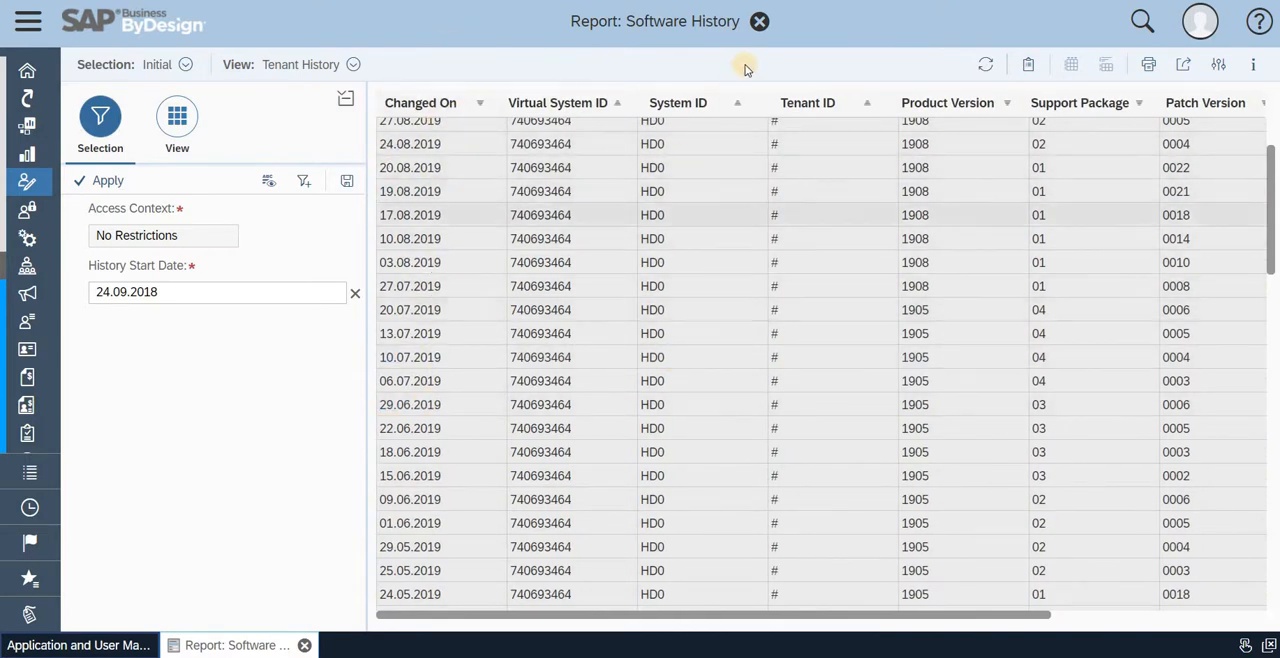
scroll(right, 3)
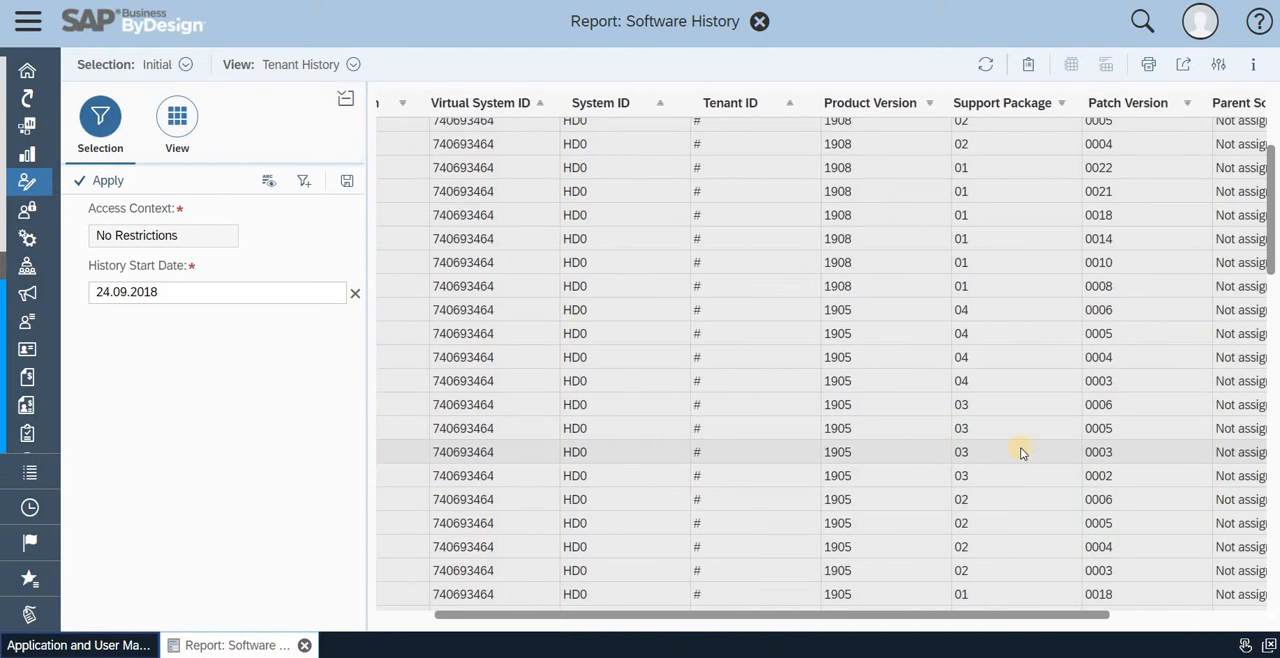
scroll(right, 3)
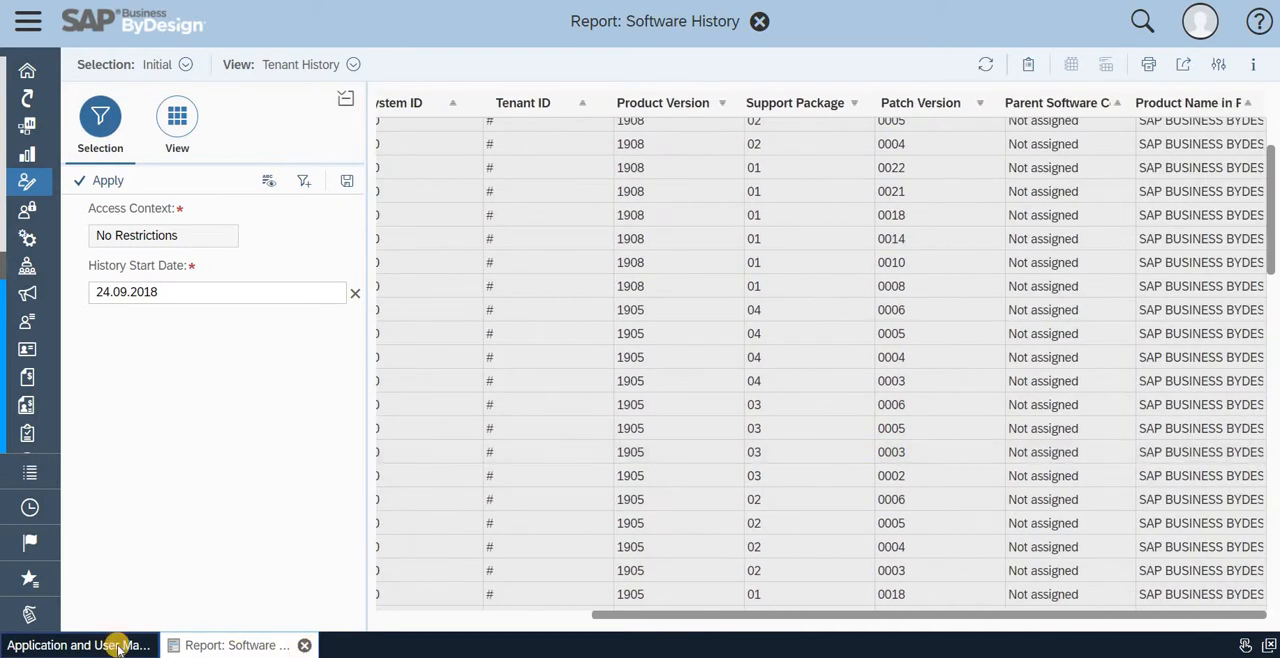
Run User Logon Details and browse validity, last logon and password change columns.
click(77, 645)
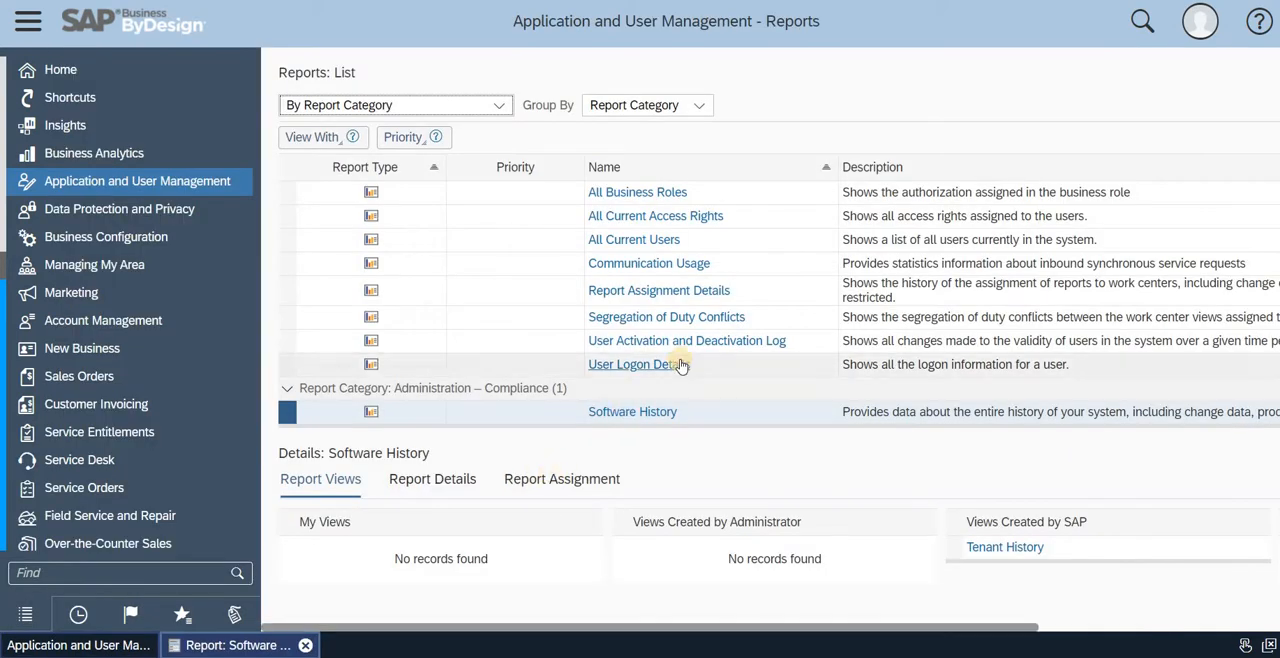
click(632, 363)
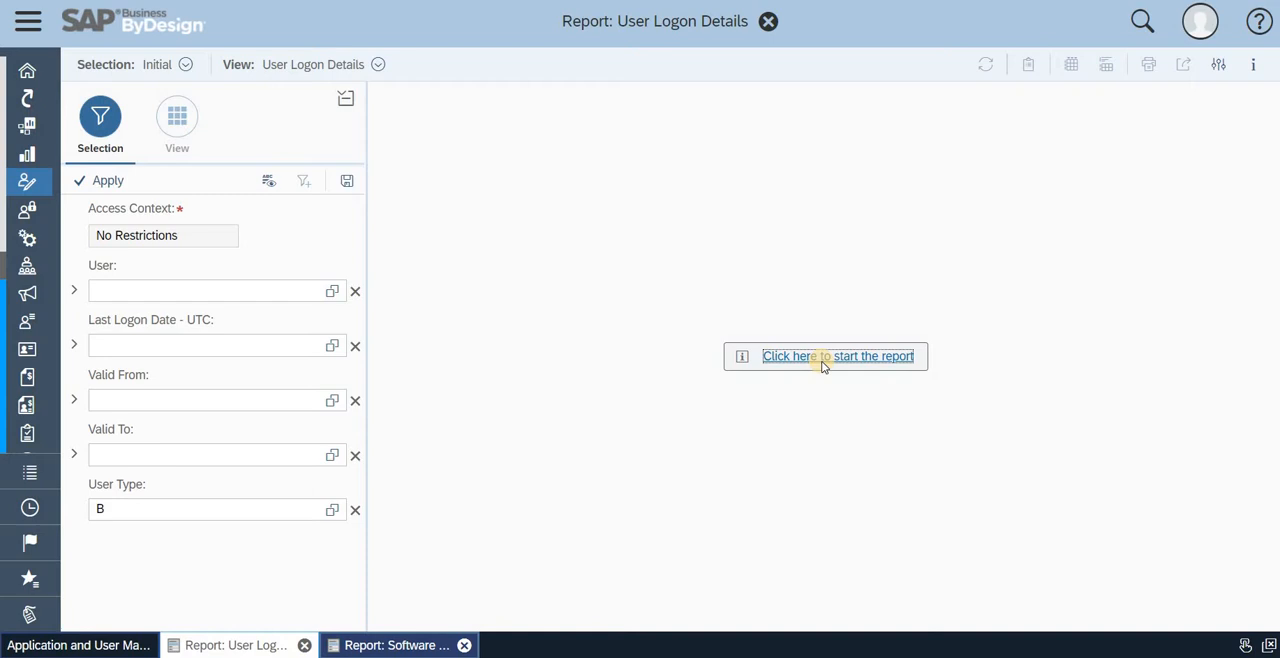
click(838, 356)
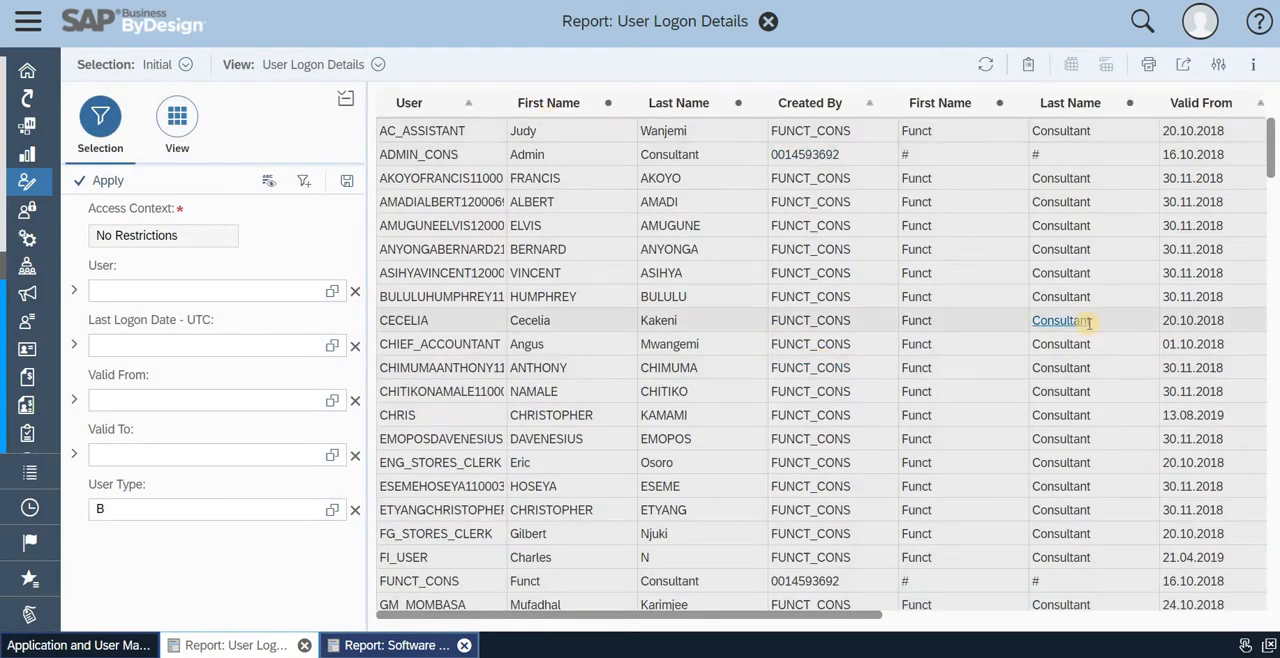
scroll(right, 3)
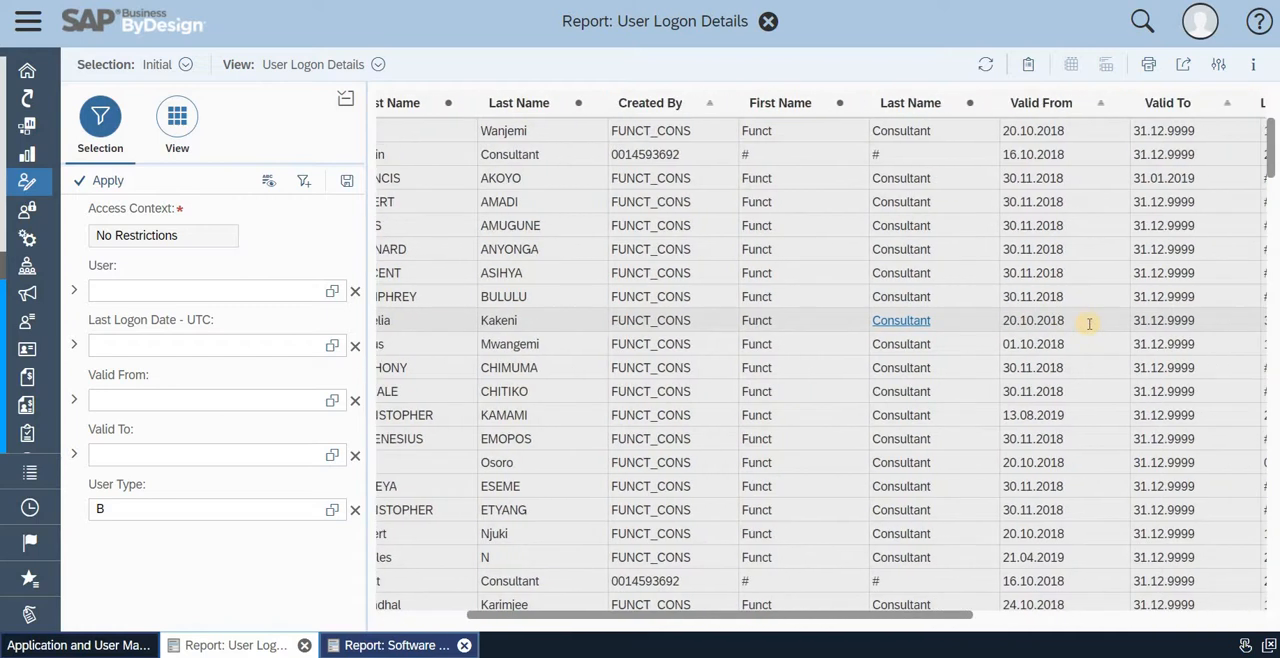
scroll(right, 3)
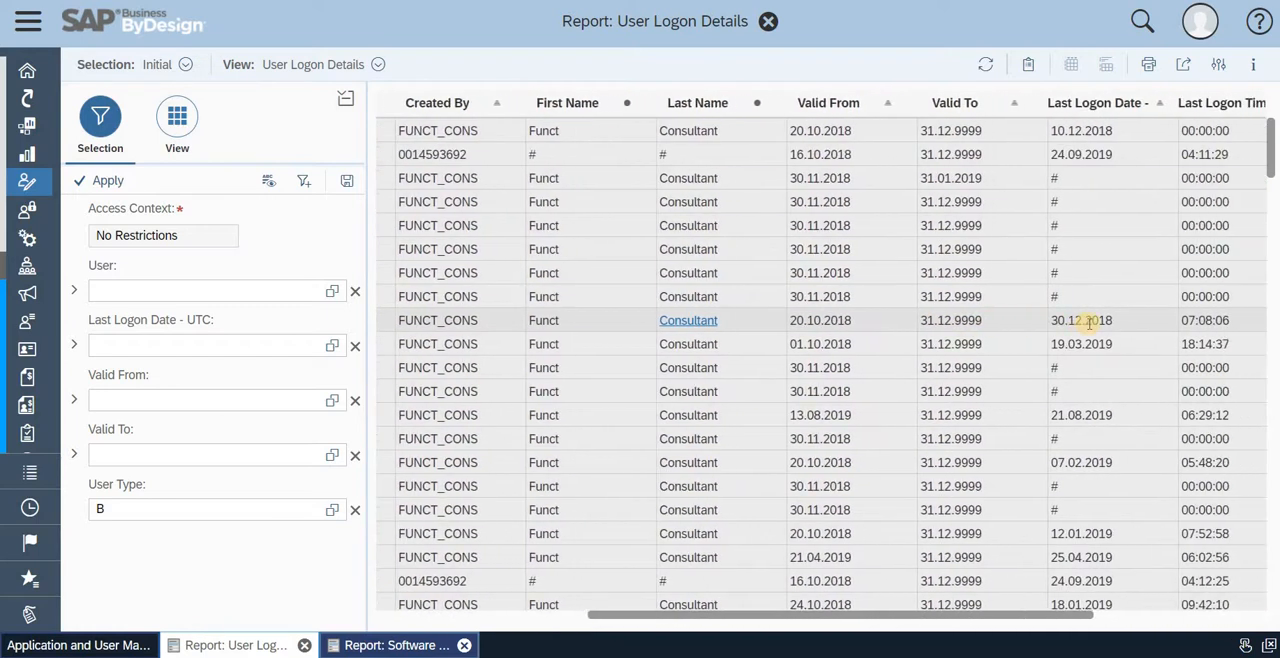
scroll(right, 3)
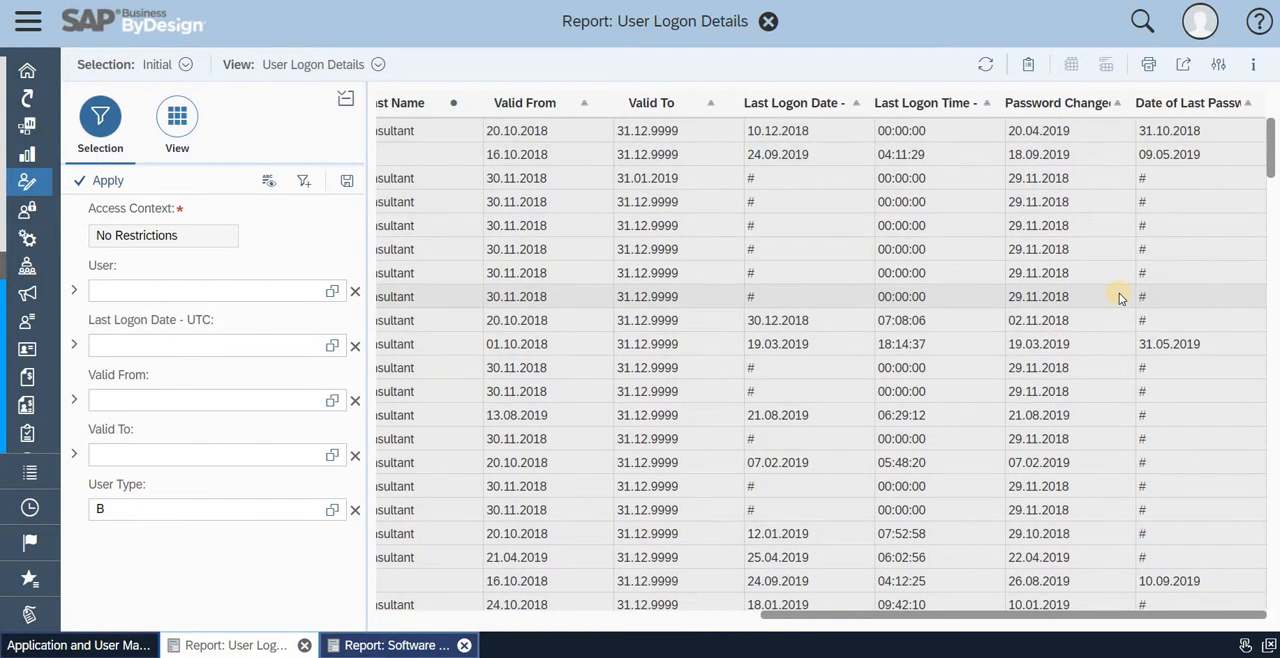
mouse_move(1050, 415)
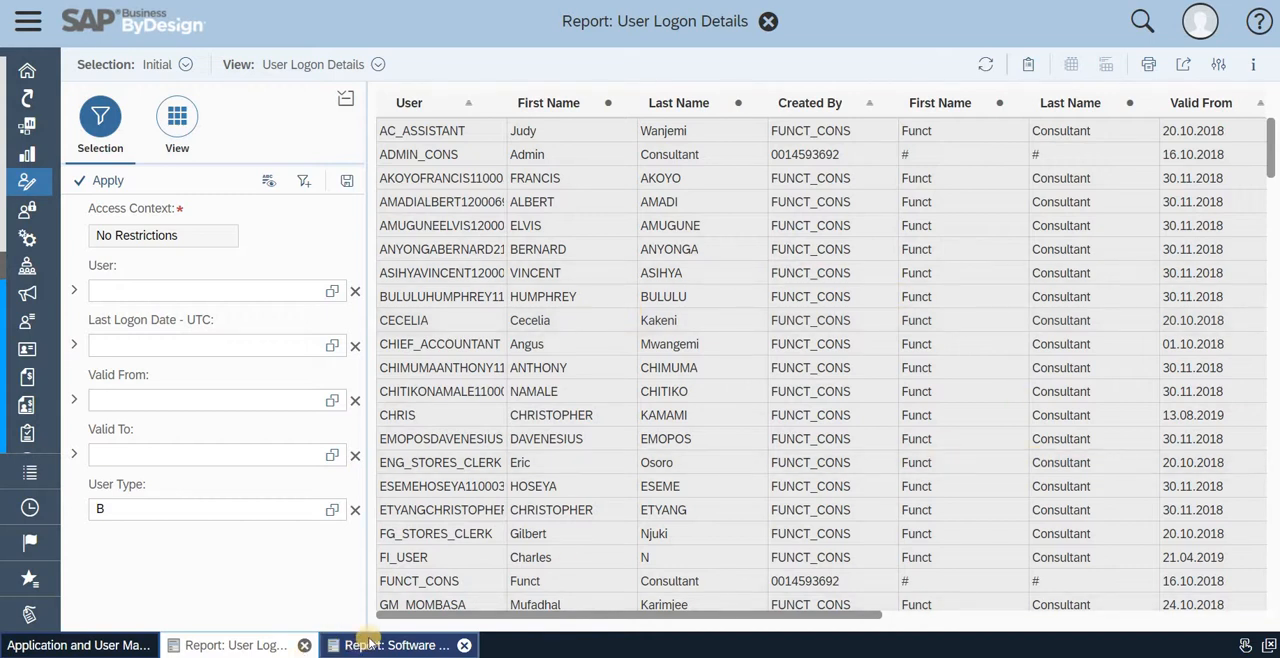
Switch back to the Software History report tab and open the Application and User Management menu.
click(397, 644)
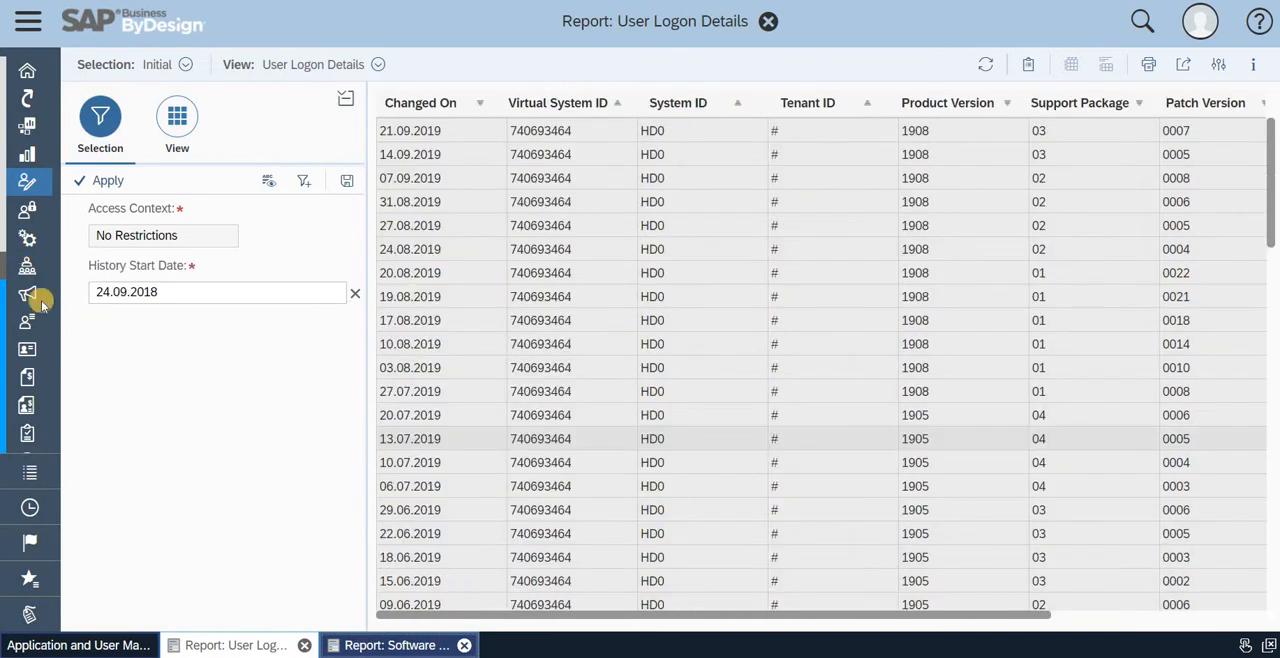
click(27, 294)
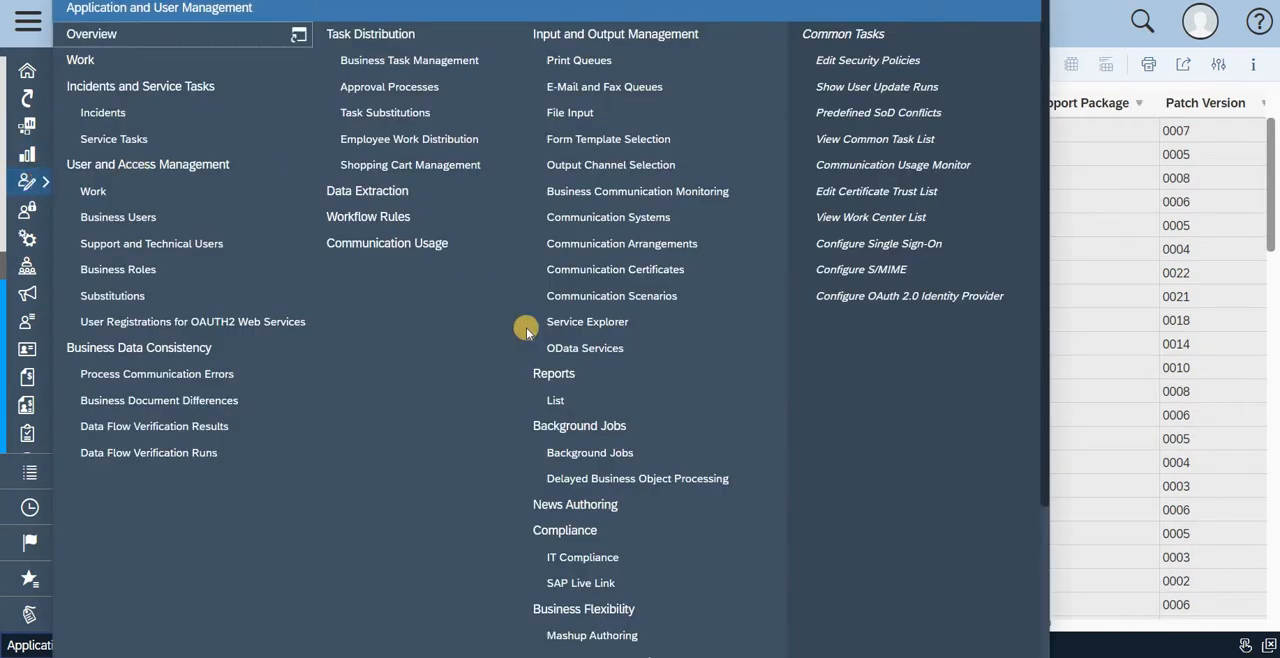